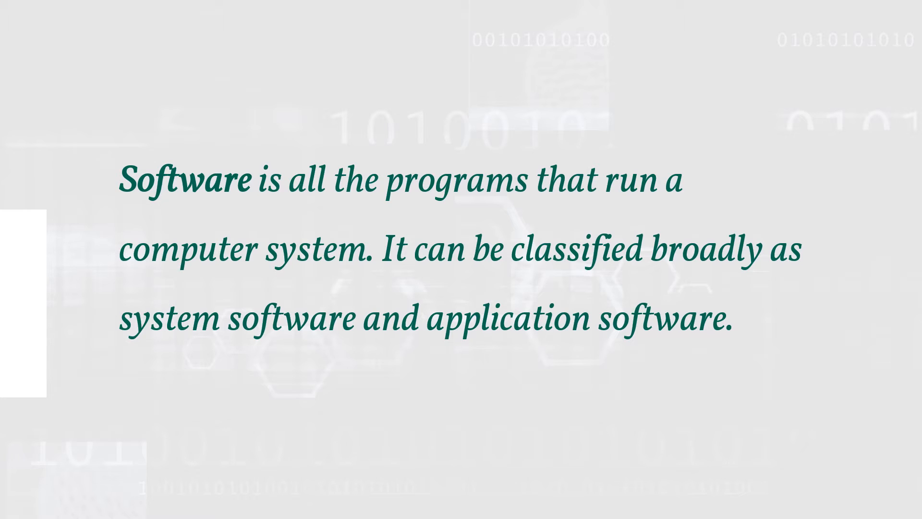
key("Right")
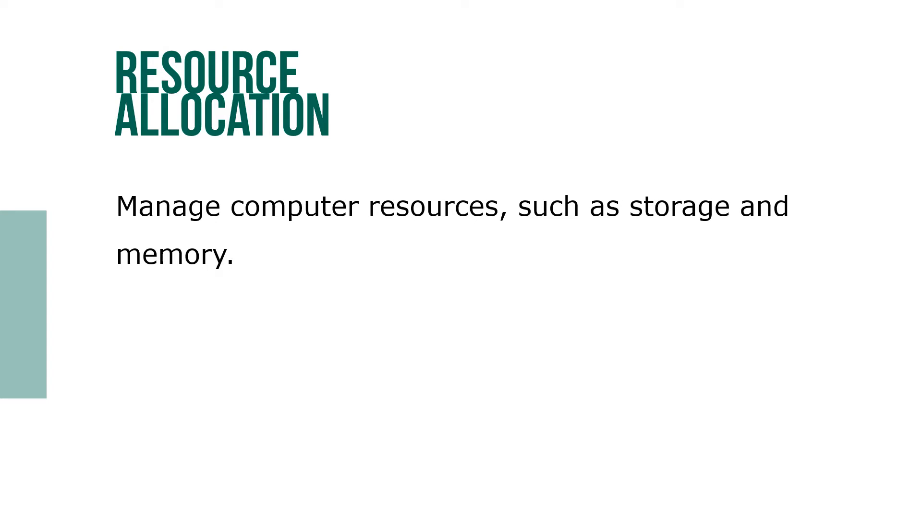
key("Right")
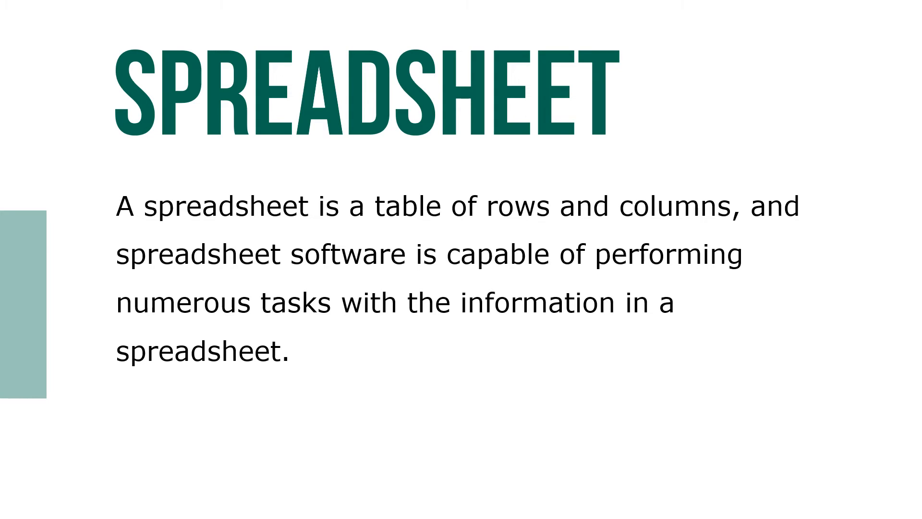
key("right")
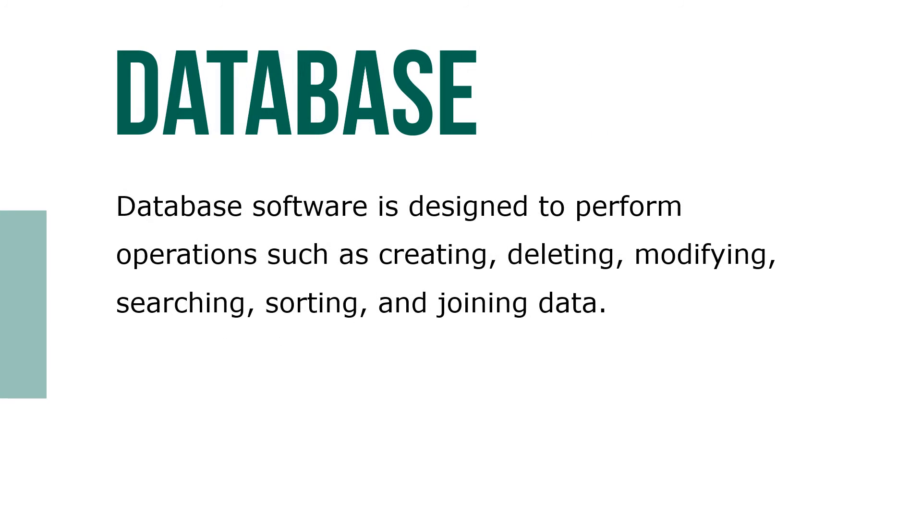